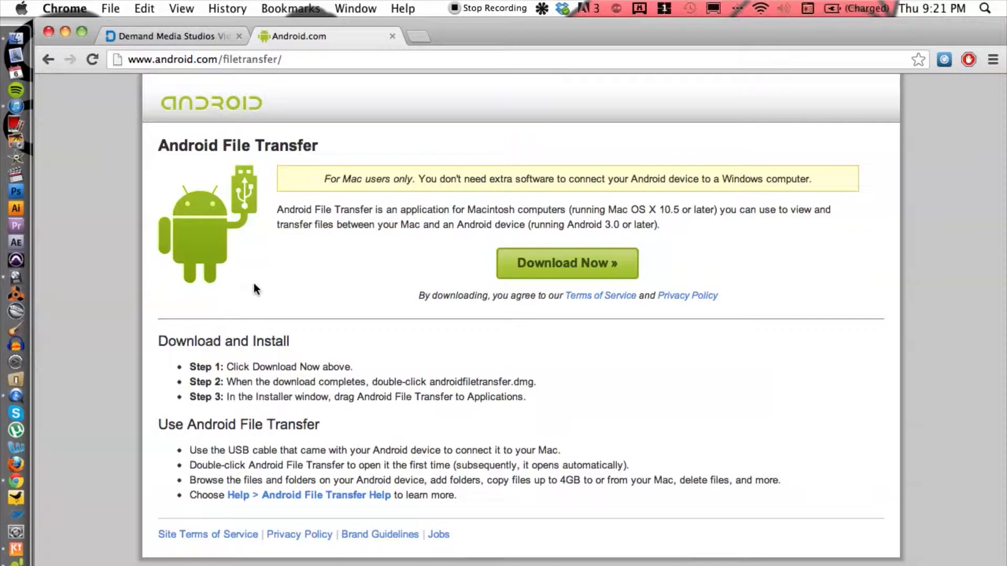
mouse_move(231, 225)
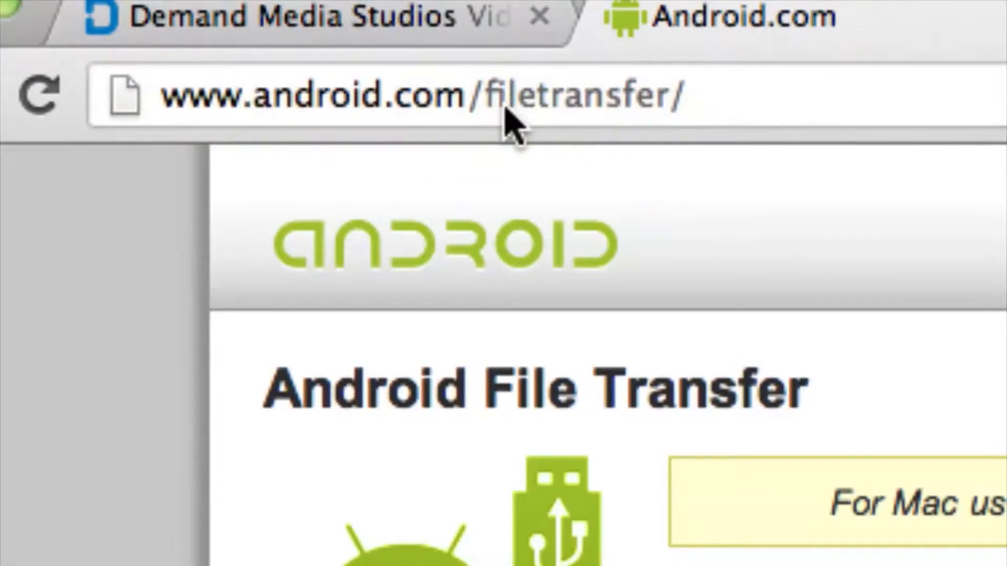
mouse_move(215, 316)
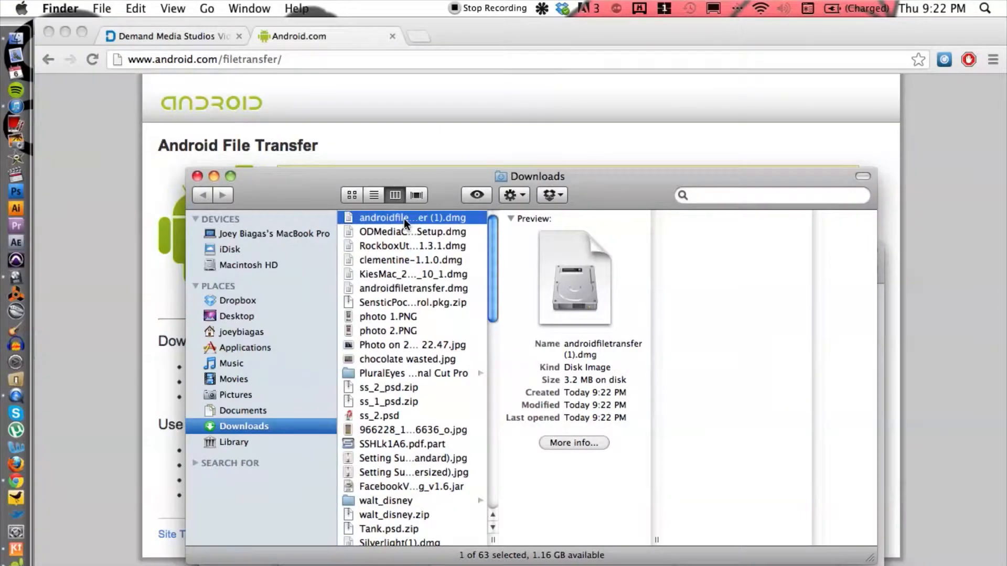
Open the downloaded androidfiletransfer (1).dmg disk image from Downloads
double_click(408, 218)
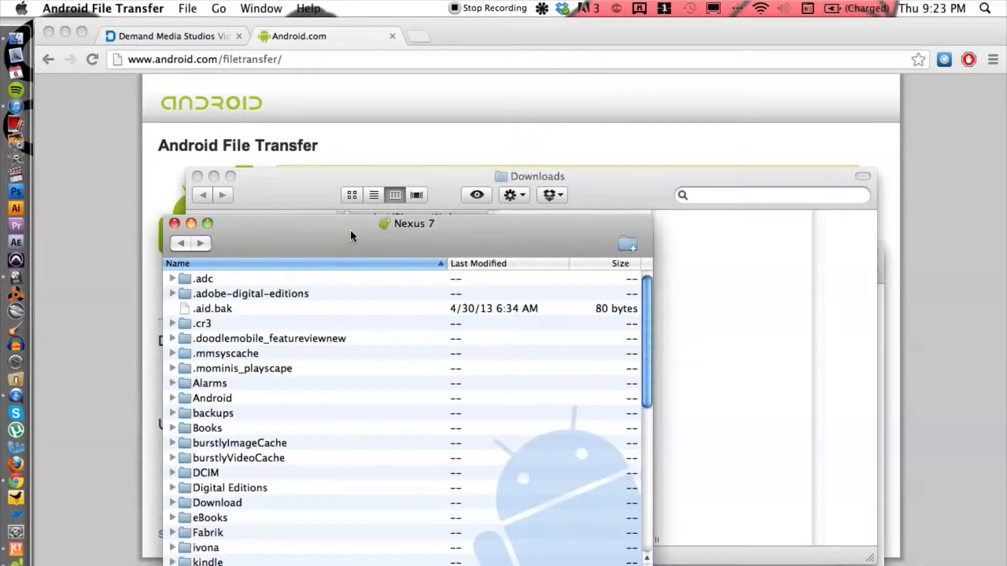
Scroll the Nexus 7 file list and select the Music folder
drag(414, 222, 569, 164)
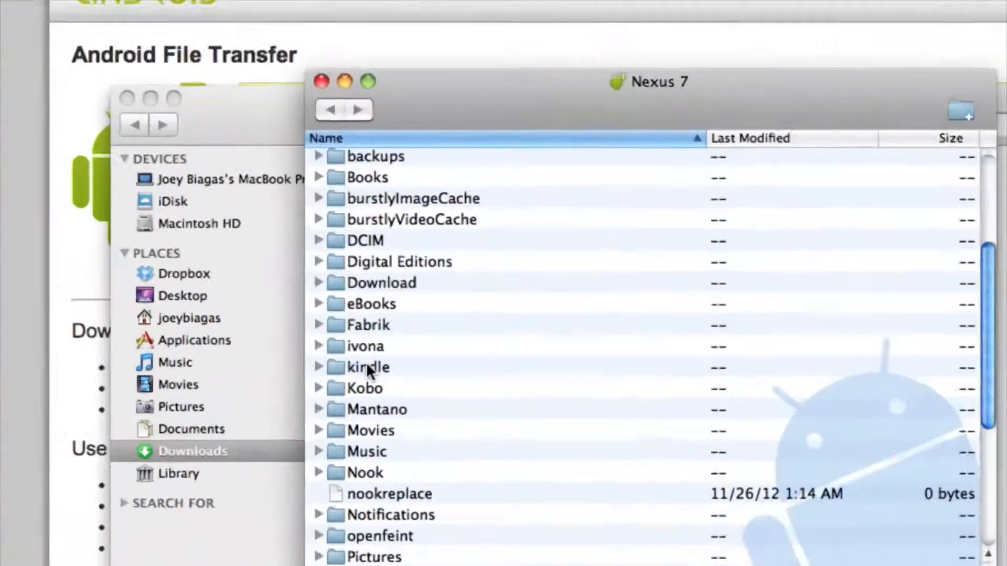
scroll(down, 3)
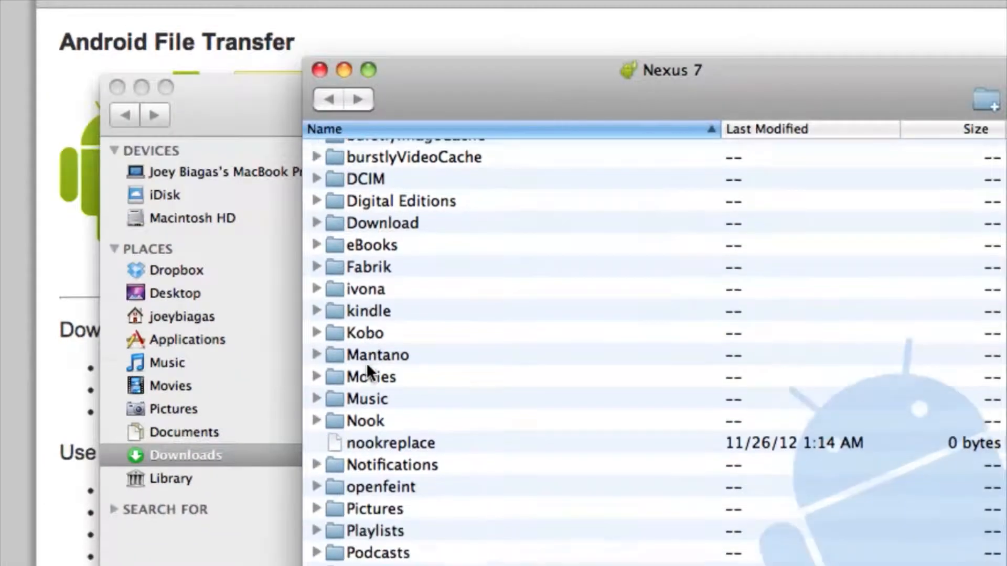
click(368, 399)
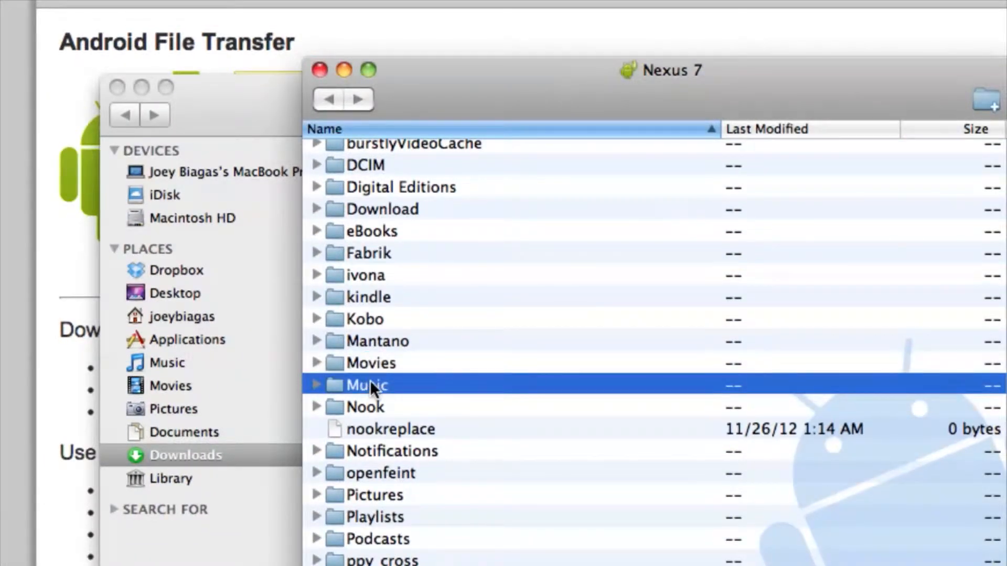